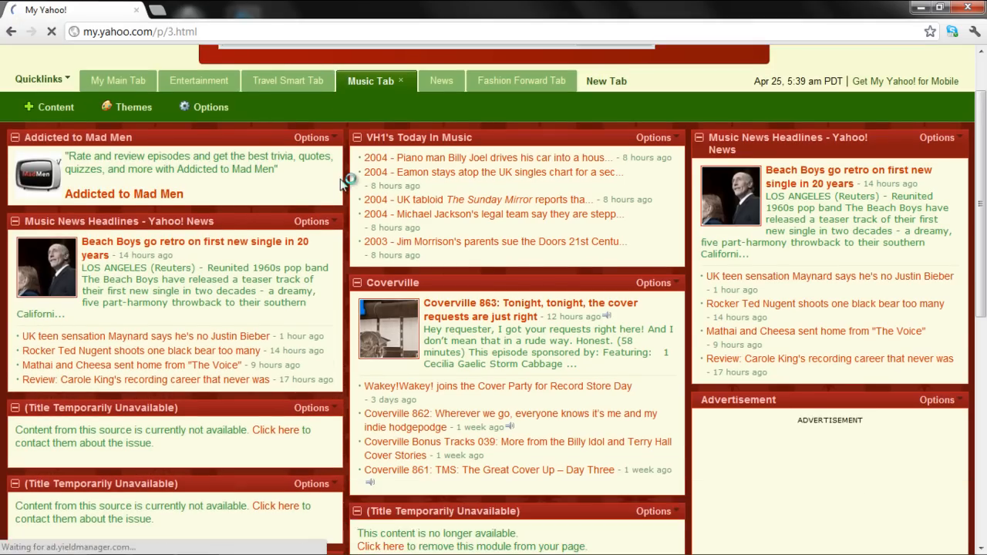
Apply the saved Beach custom theme to the Music Tab, replacing Sleigh Bells.
left_click(133, 108)
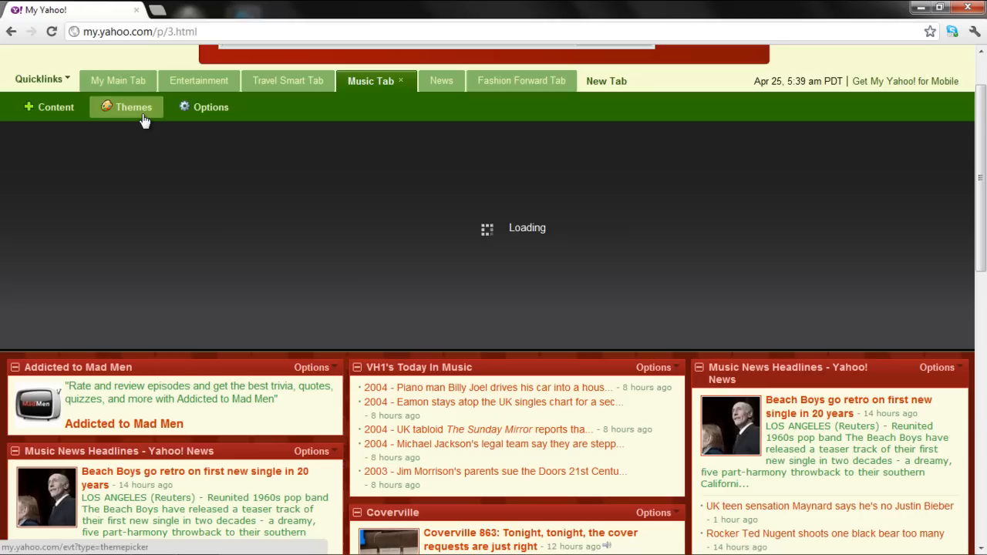
left_click(133, 108)
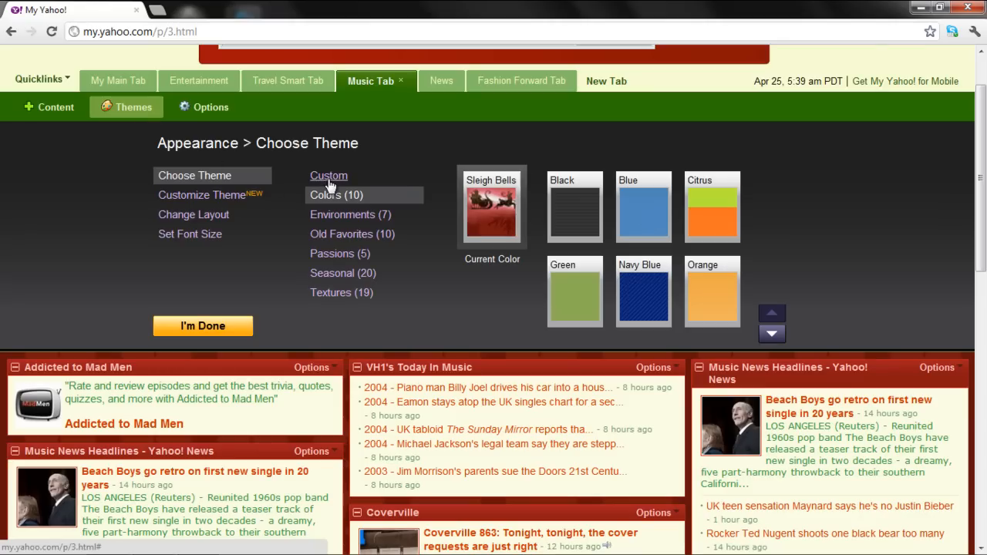
left_click(328, 176)
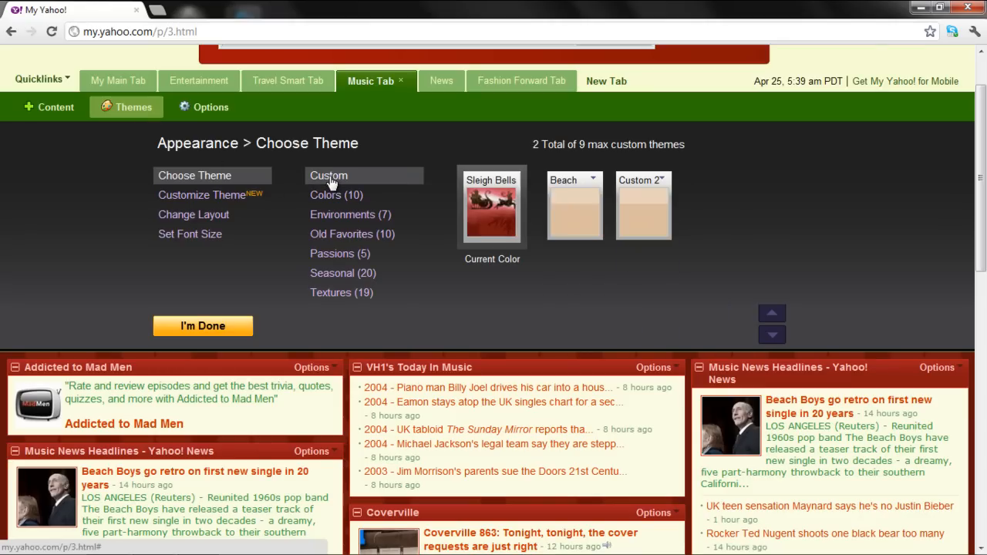
mouse_move(571, 228)
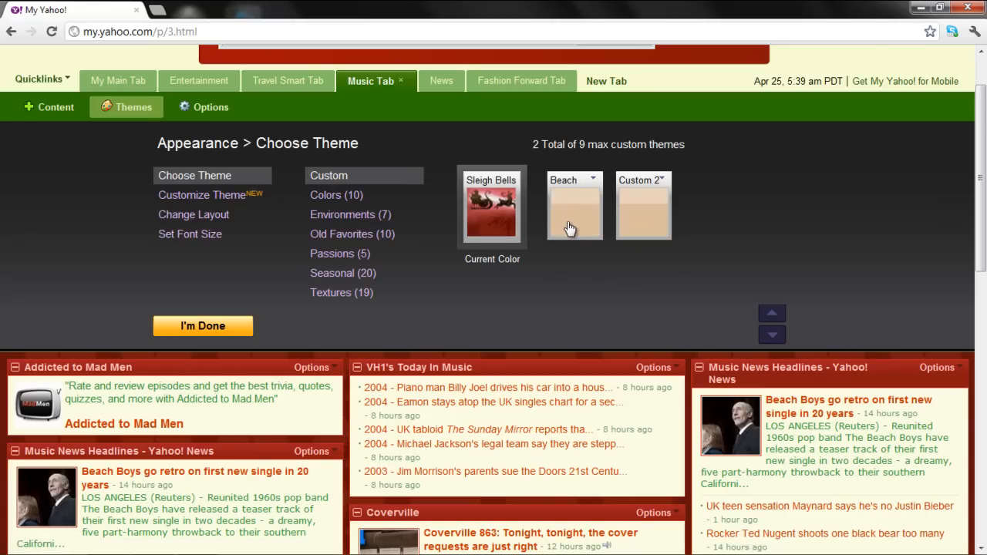
left_click(574, 208)
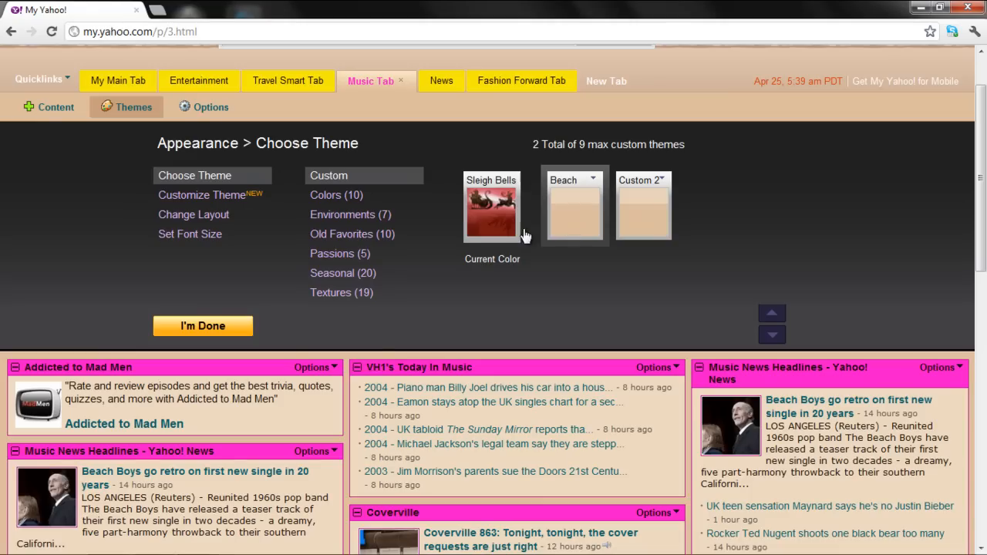
left_click(202, 325)
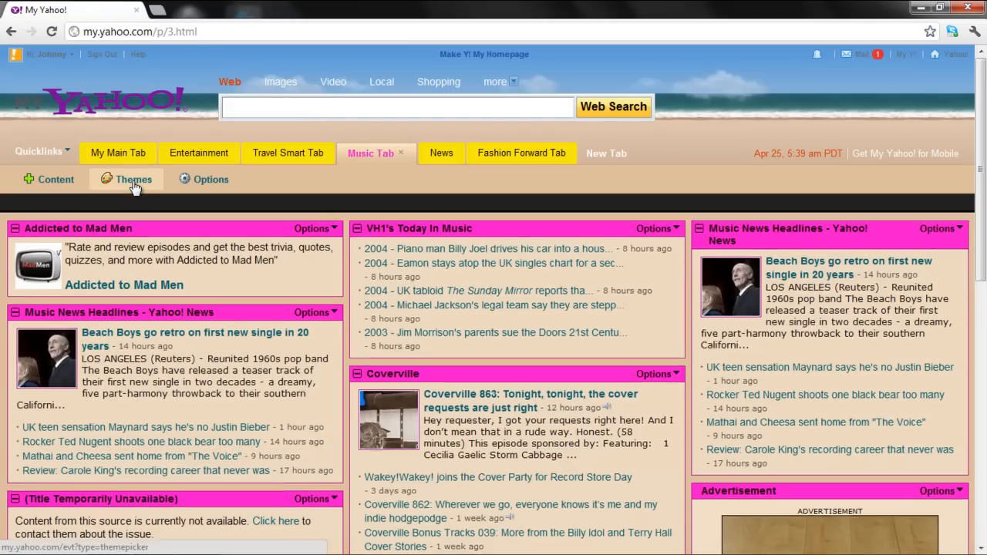
Rename the second Beach custom theme to 'custom1' in the theme chooser.
left_click(126, 178)
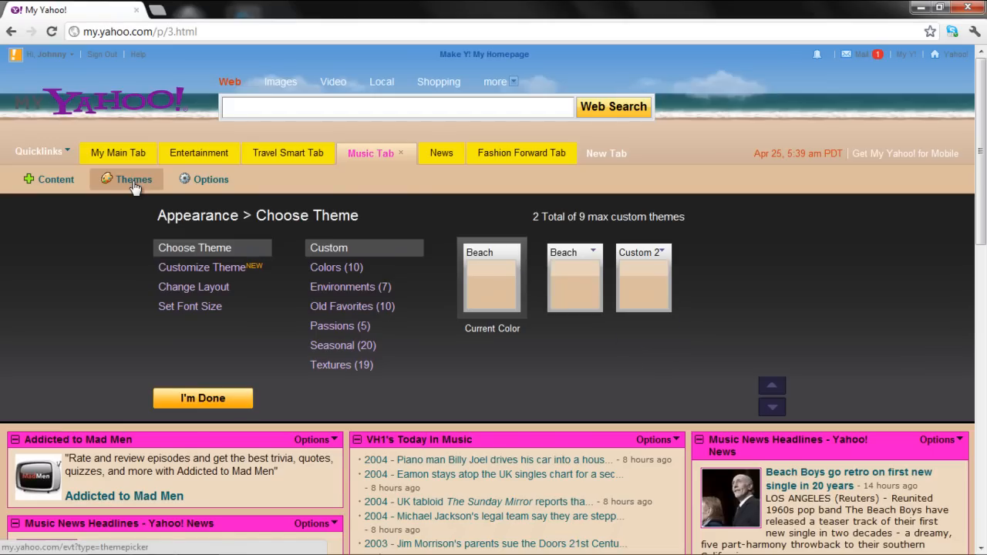
mouse_move(594, 257)
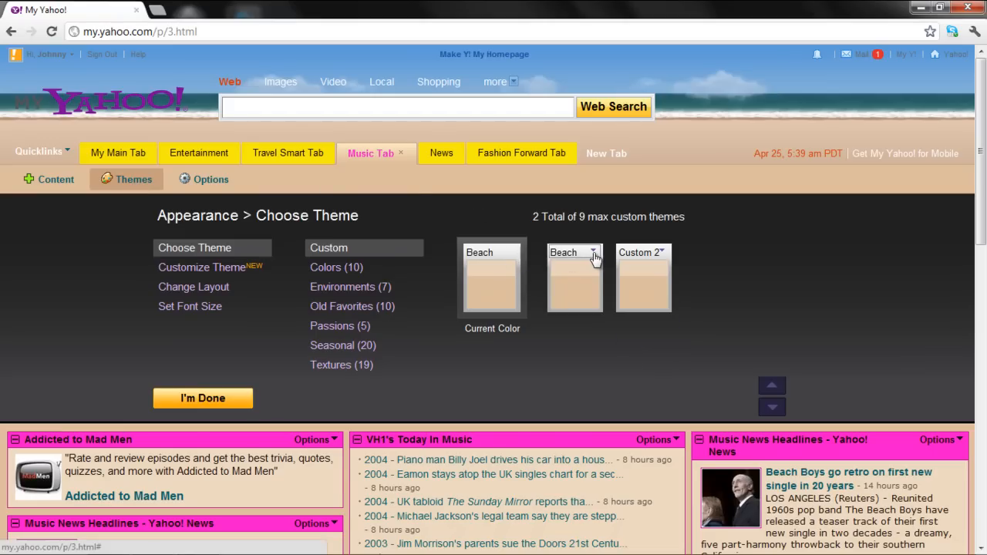
left_click(594, 253)
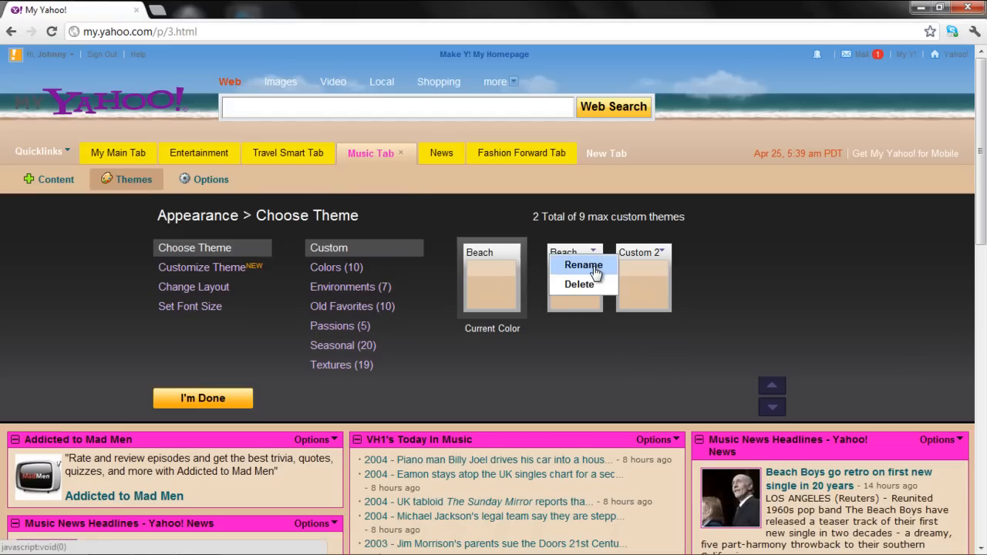
left_click(583, 265)
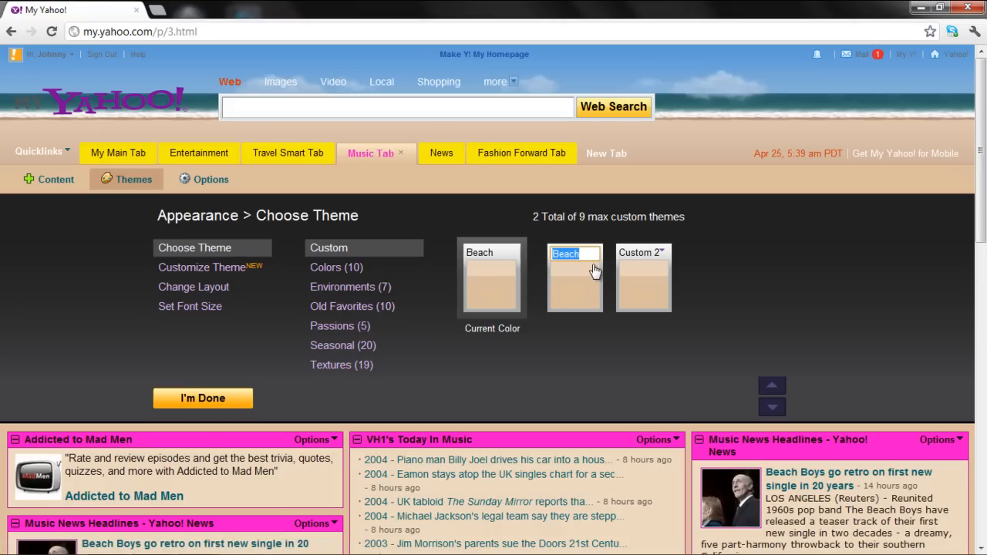
type("custom1")
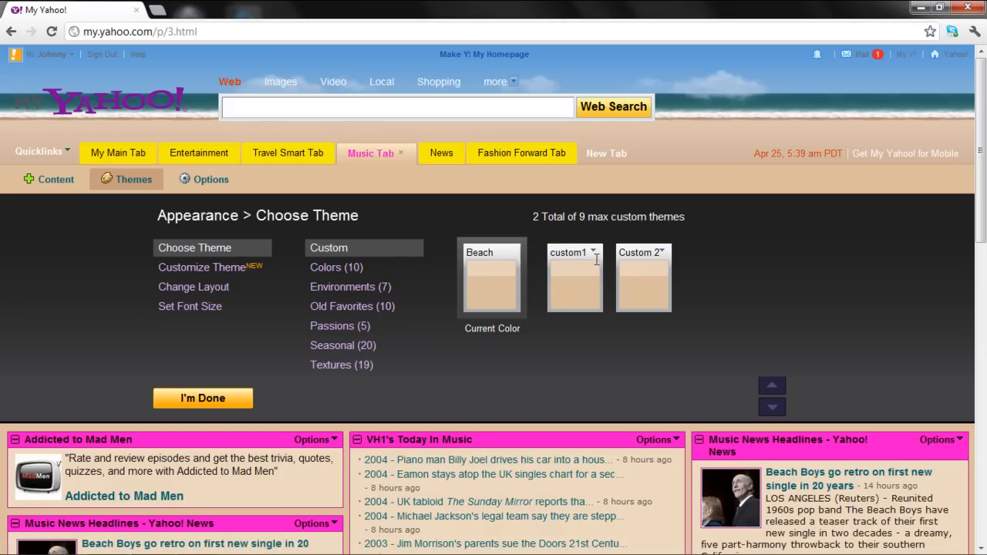
mouse_move(644, 253)
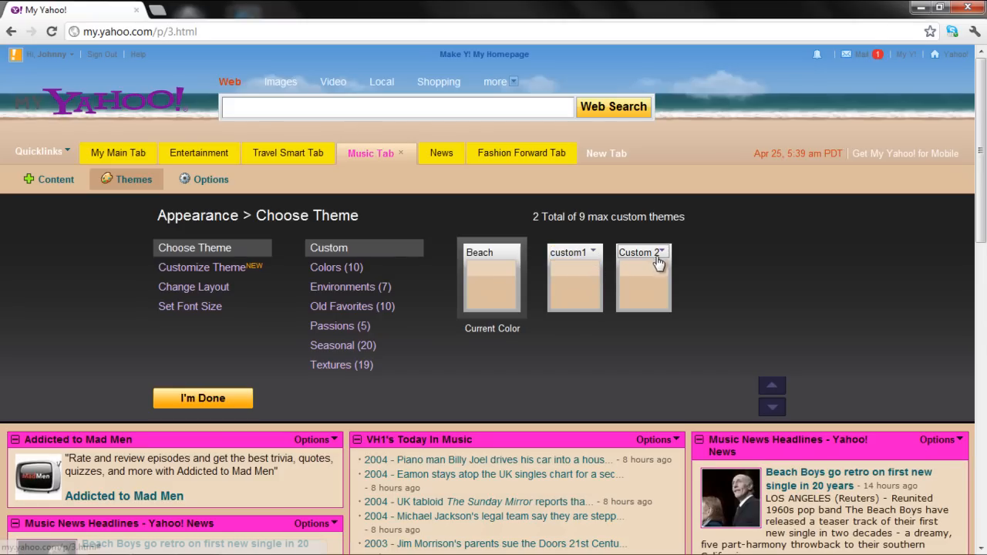
Delete the Custom 2 theme and confirm, leaving custom1 as the only custom theme.
left_click(660, 252)
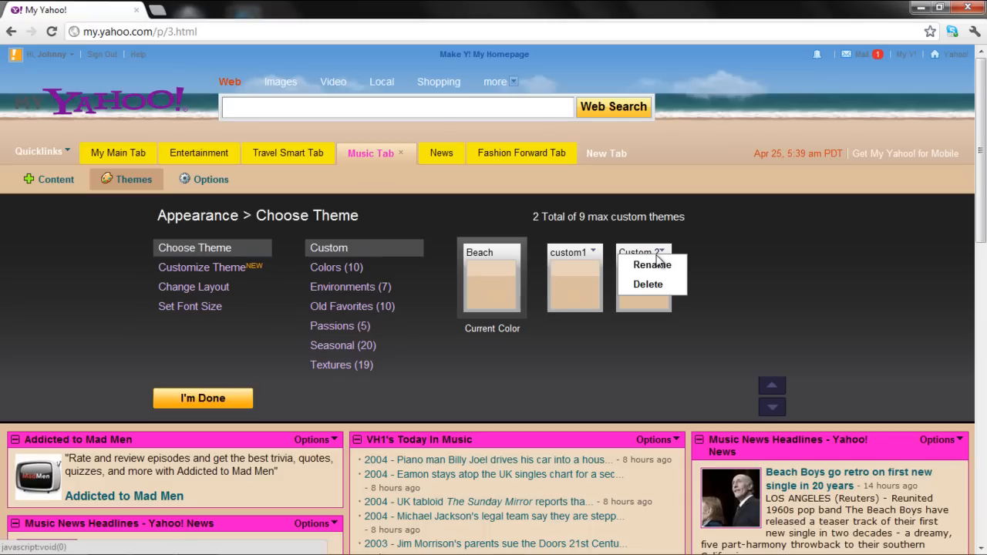
mouse_move(647, 284)
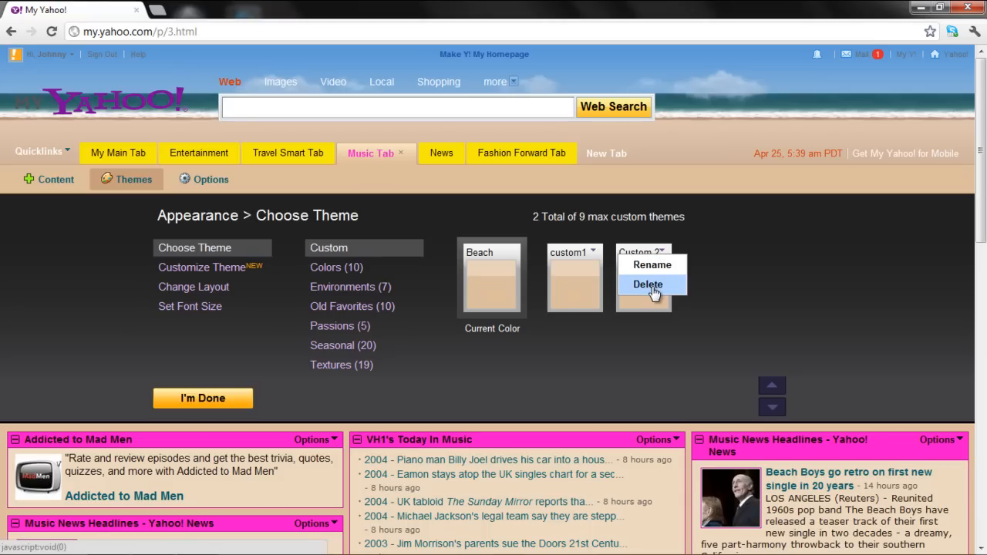
left_click(648, 284)
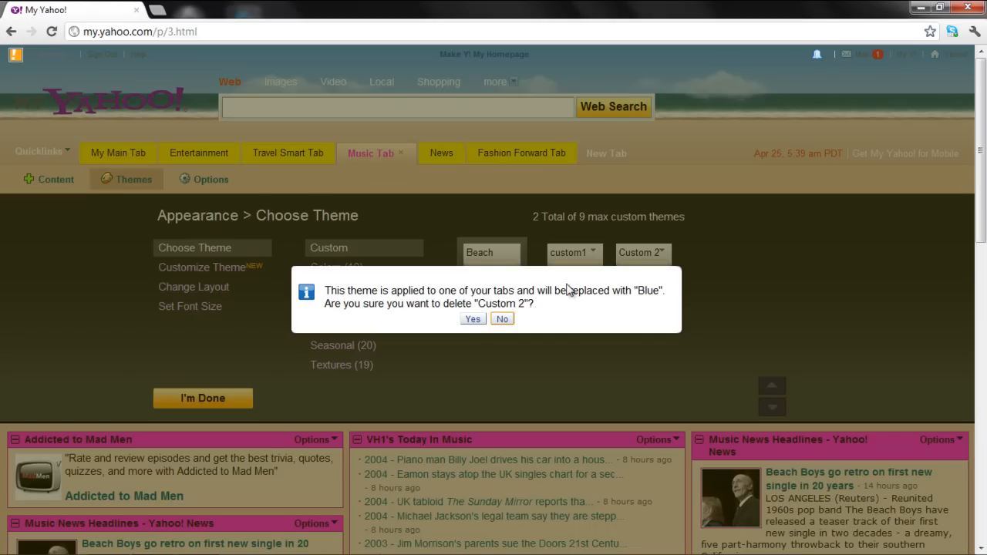
left_click(472, 318)
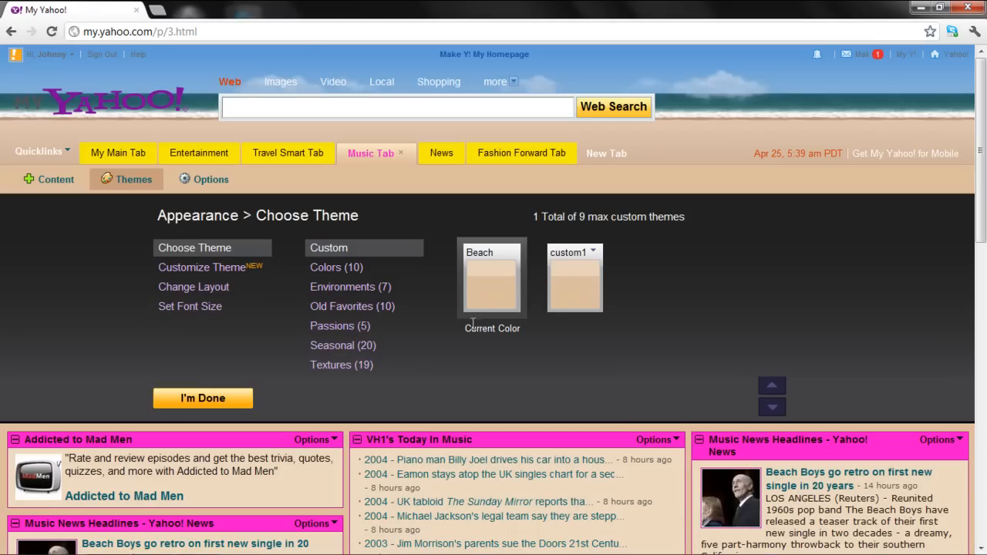